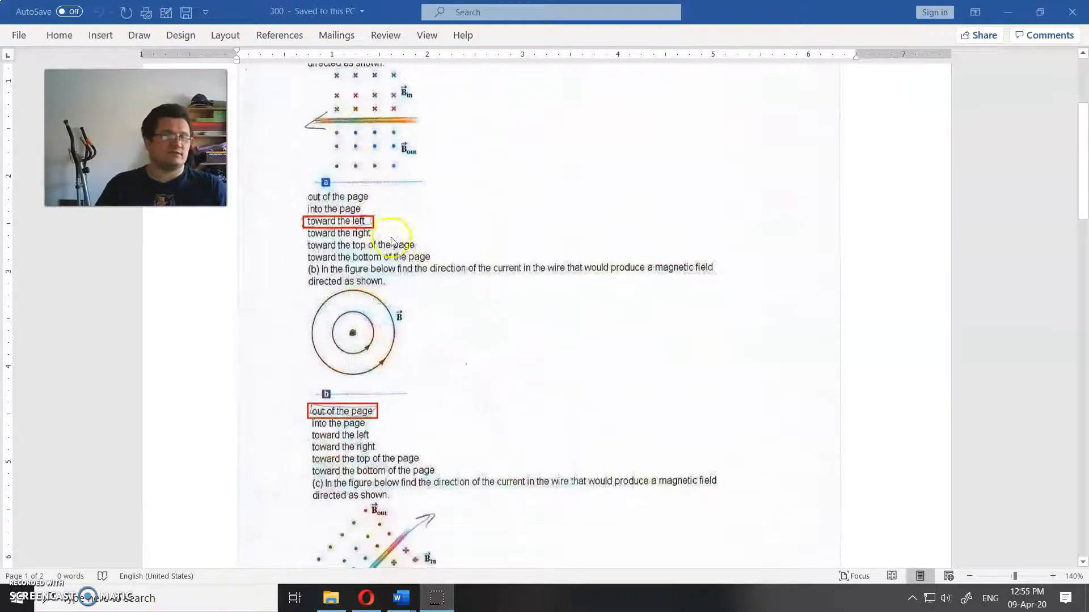
{"action": "scroll", "scroll_direction": "down", "scroll_amount": 3}
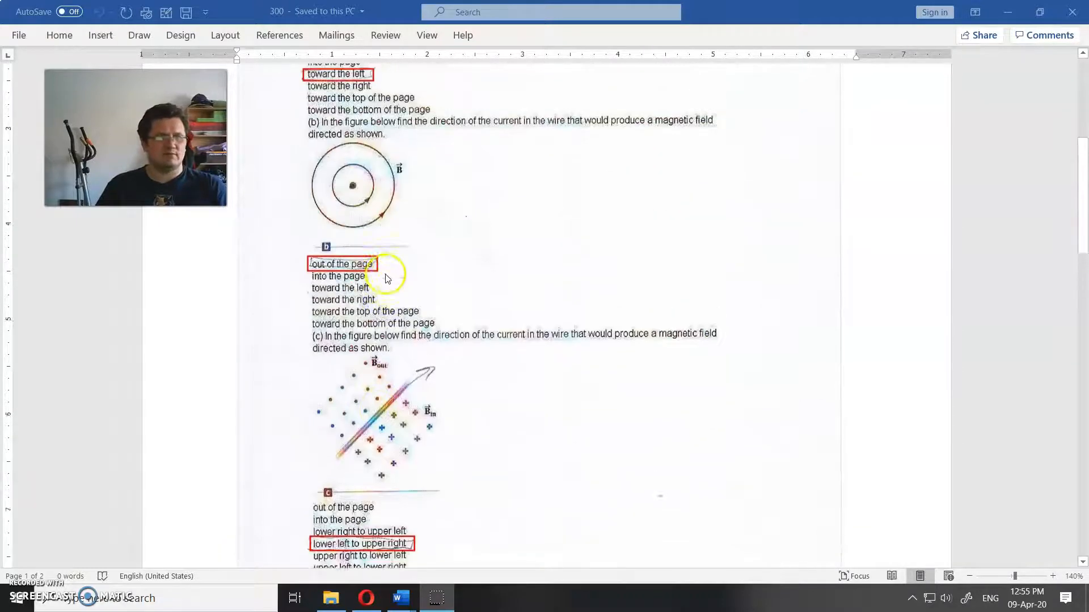
{"action": "scroll", "scroll_direction": "up", "scroll_amount": 3}
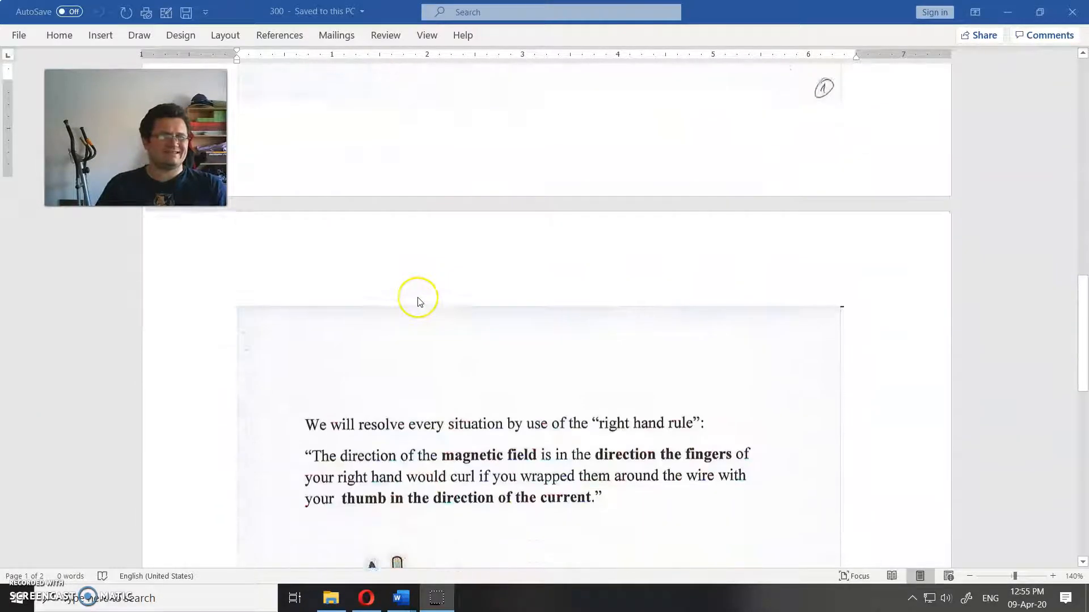
{"action": "scroll", "scroll_direction": "down", "scroll_amount": 3}
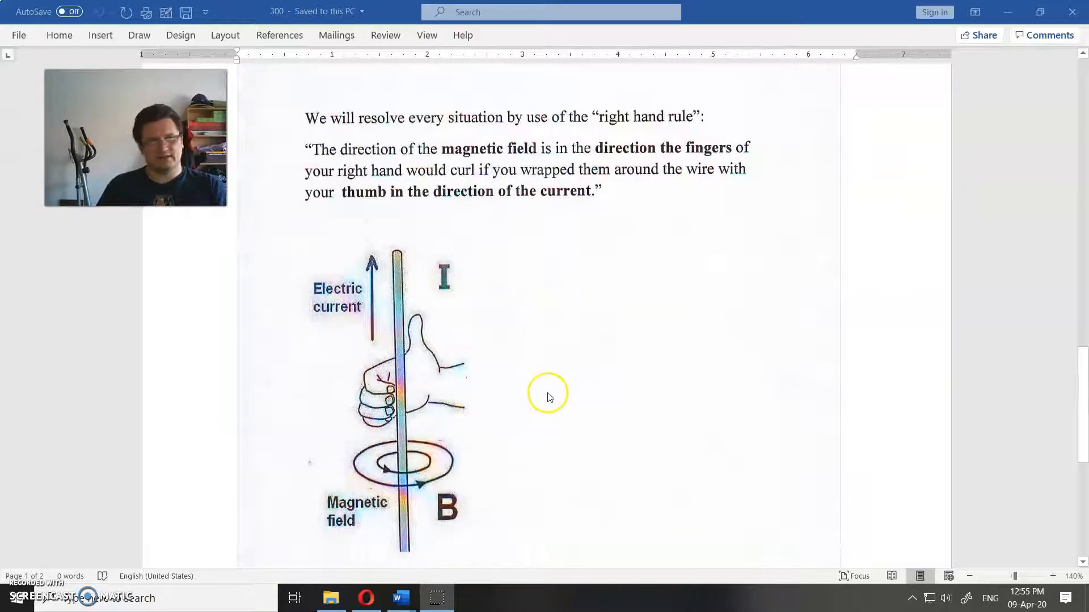
{"action": "mouse_move", "coordinate": [517, 366]}
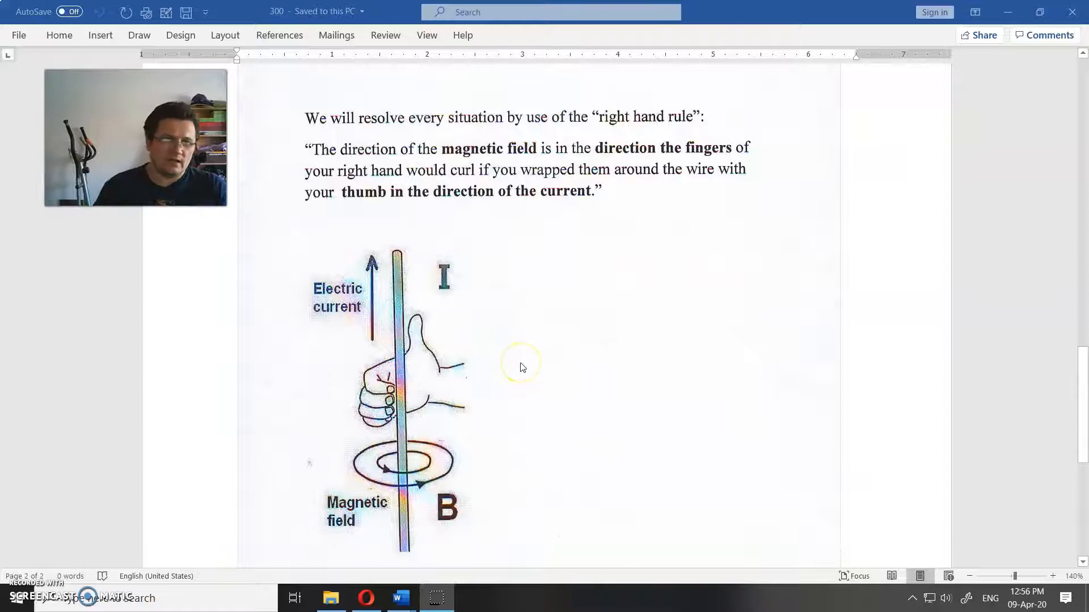
{"action": "mouse_move", "coordinate": [522, 368]}
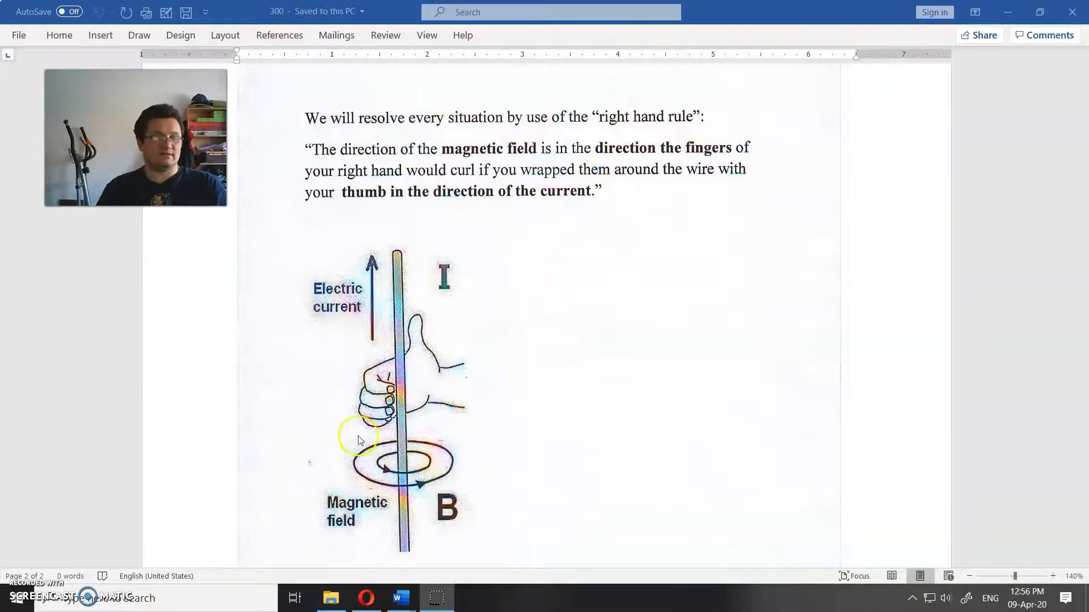
{"action": "mouse_move", "coordinate": [458, 478]}
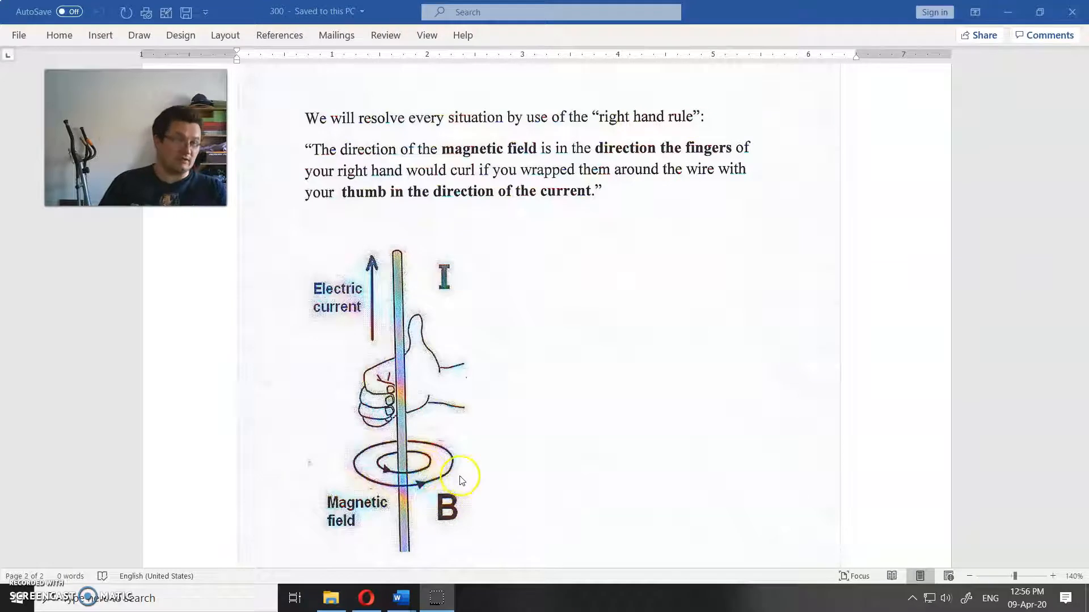
{"action": "mouse_move", "coordinate": [413, 434]}
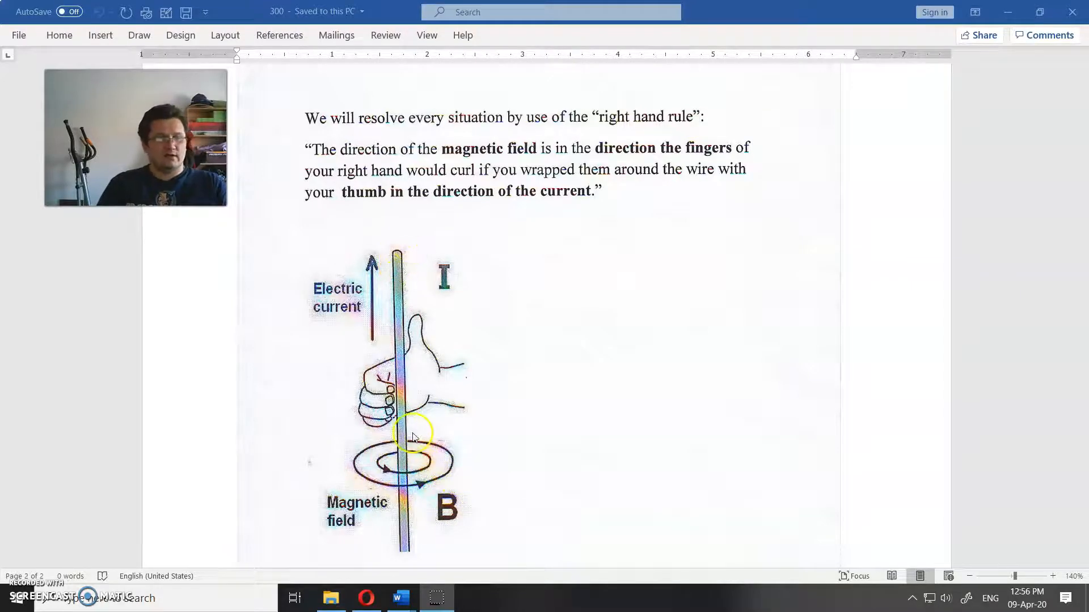
{"action": "mouse_move", "coordinate": [455, 399]}
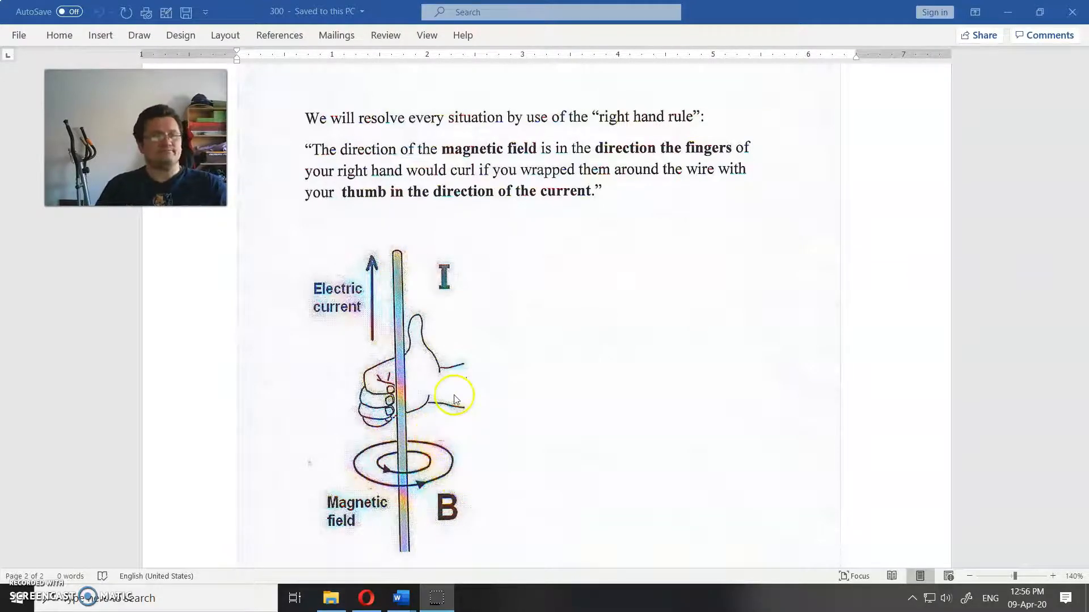
{"action": "scroll", "scroll_direction": "down", "scroll_amount": 3}
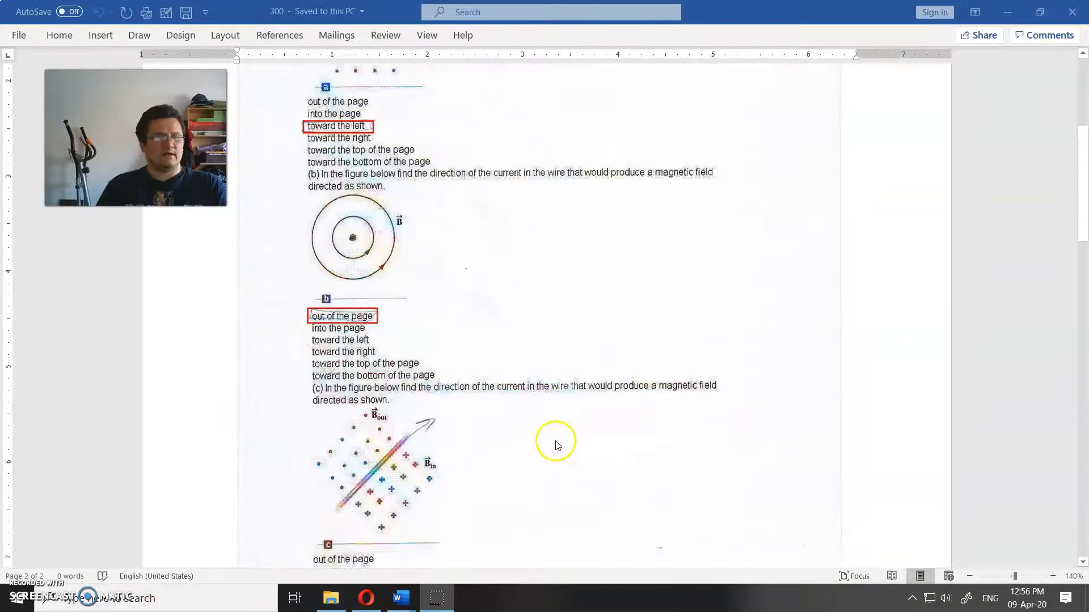
{"action": "scroll", "scroll_direction": "up", "scroll_amount": 3}
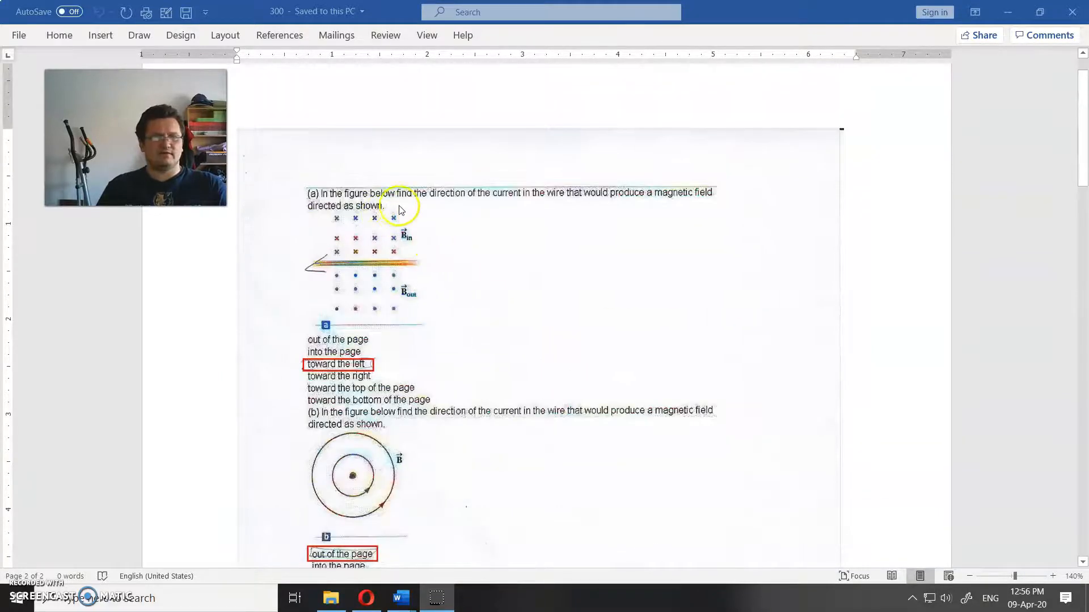
{"action": "mouse_move", "coordinate": [580, 212]}
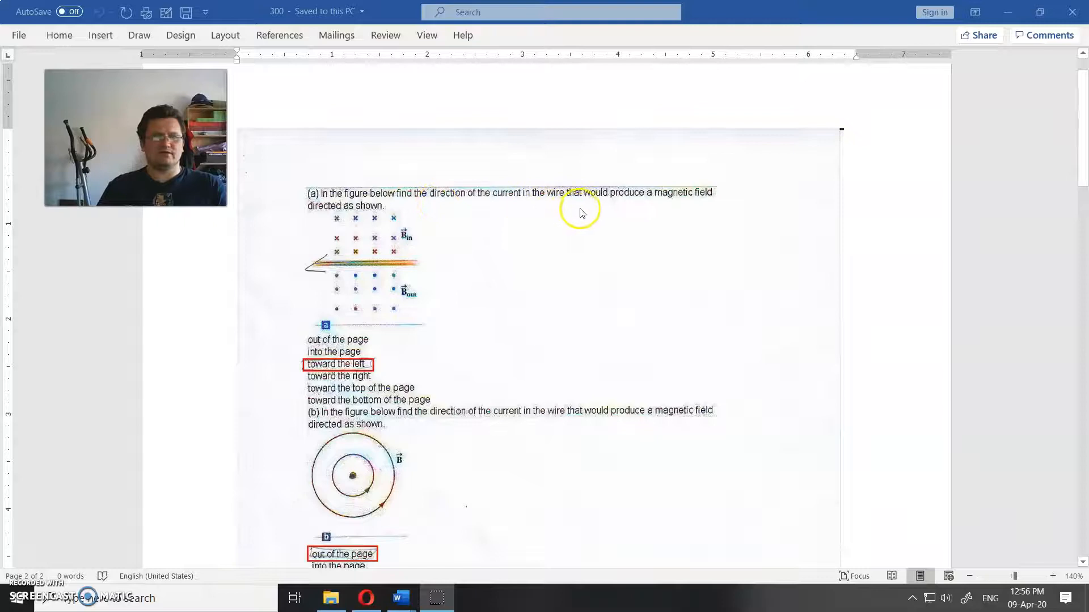
{"action": "mouse_move", "coordinate": [690, 209]}
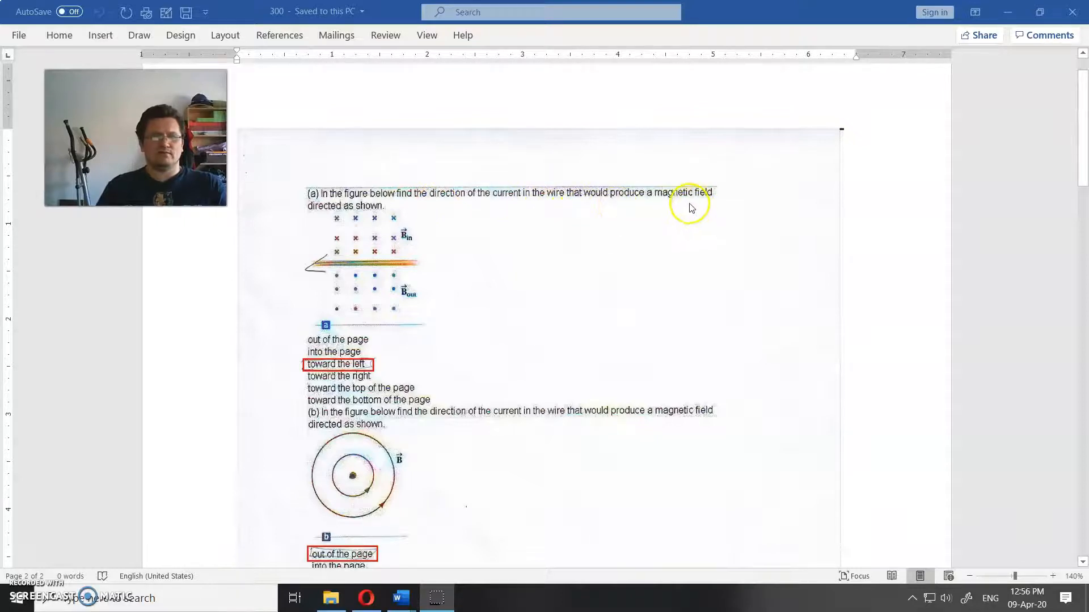
{"action": "mouse_move", "coordinate": [428, 227]}
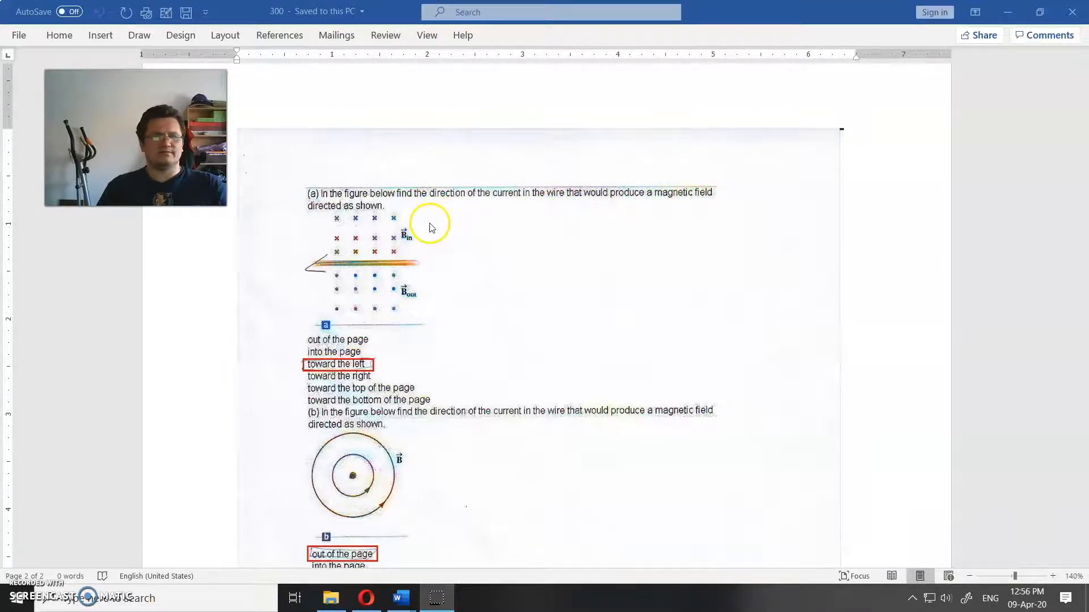
{"action": "mouse_move", "coordinate": [423, 270]}
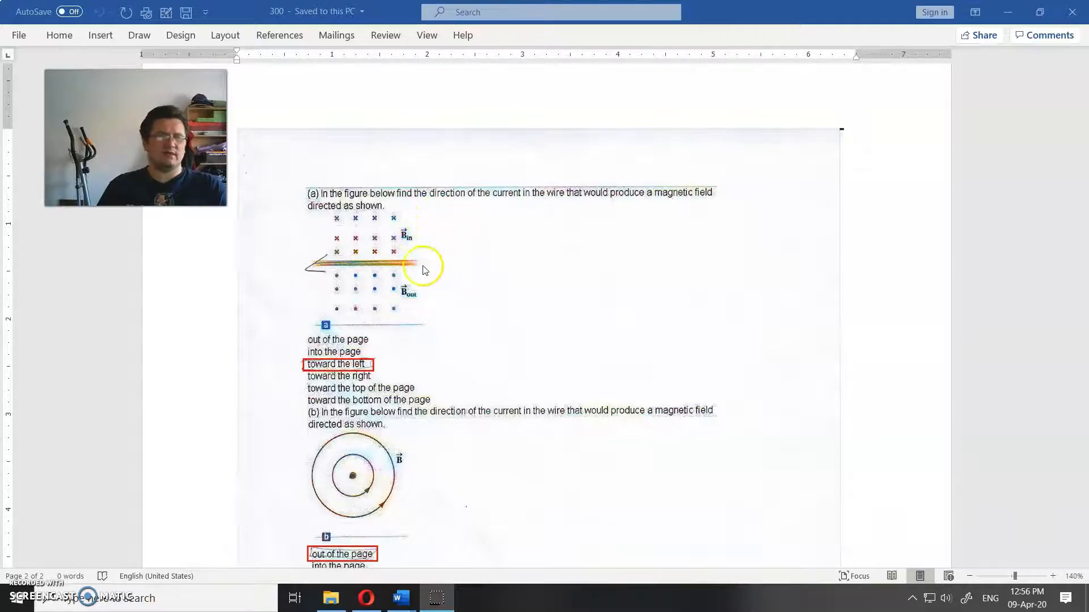
{"action": "mouse_move", "coordinate": [385, 269]}
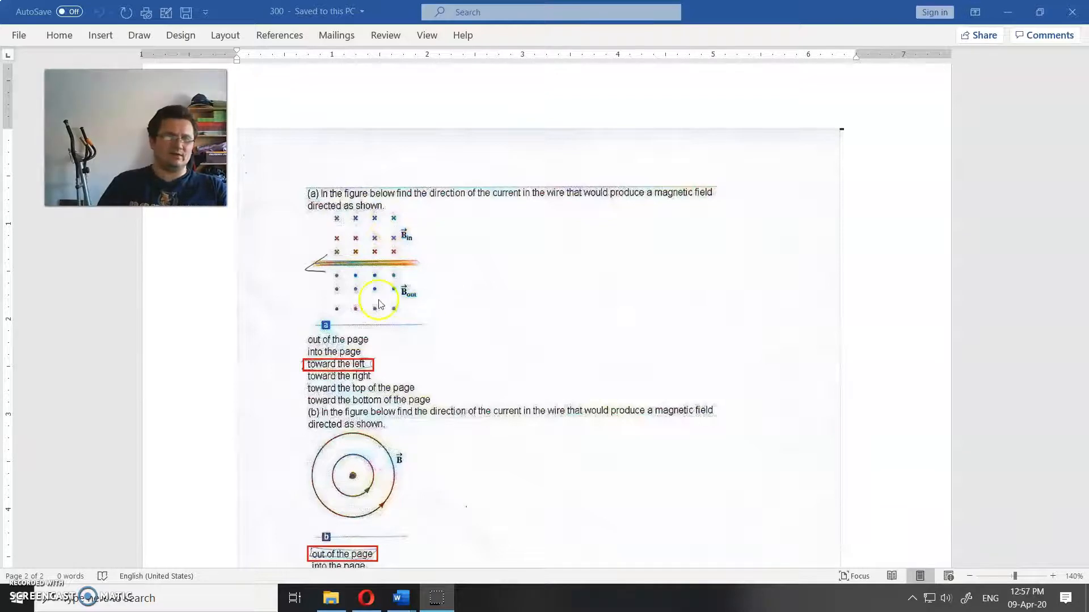
{"action": "mouse_move", "coordinate": [375, 301]}
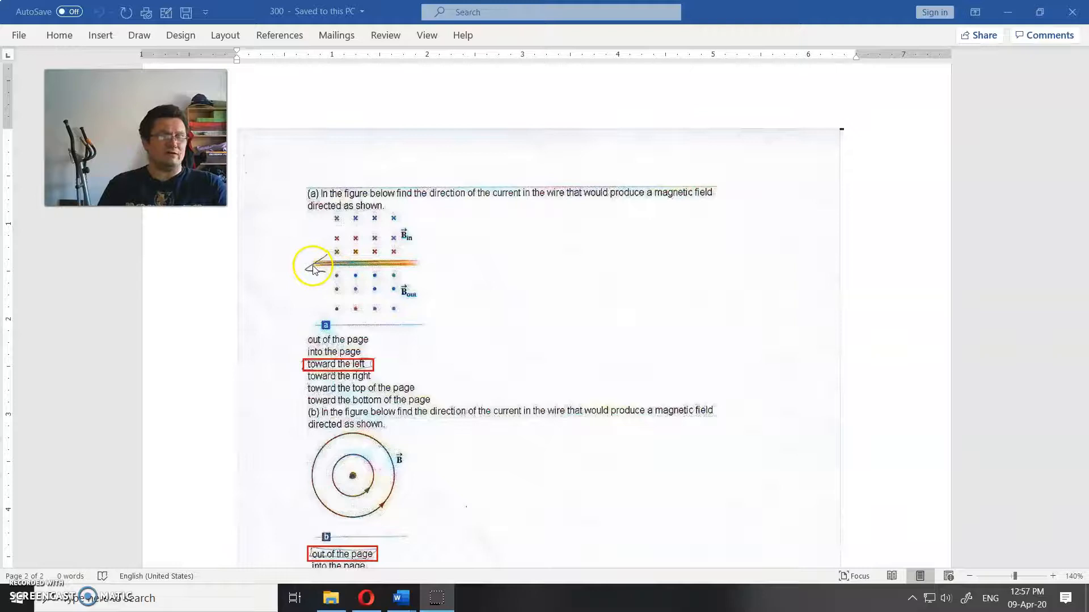
{"action": "mouse_move", "coordinate": [313, 299]}
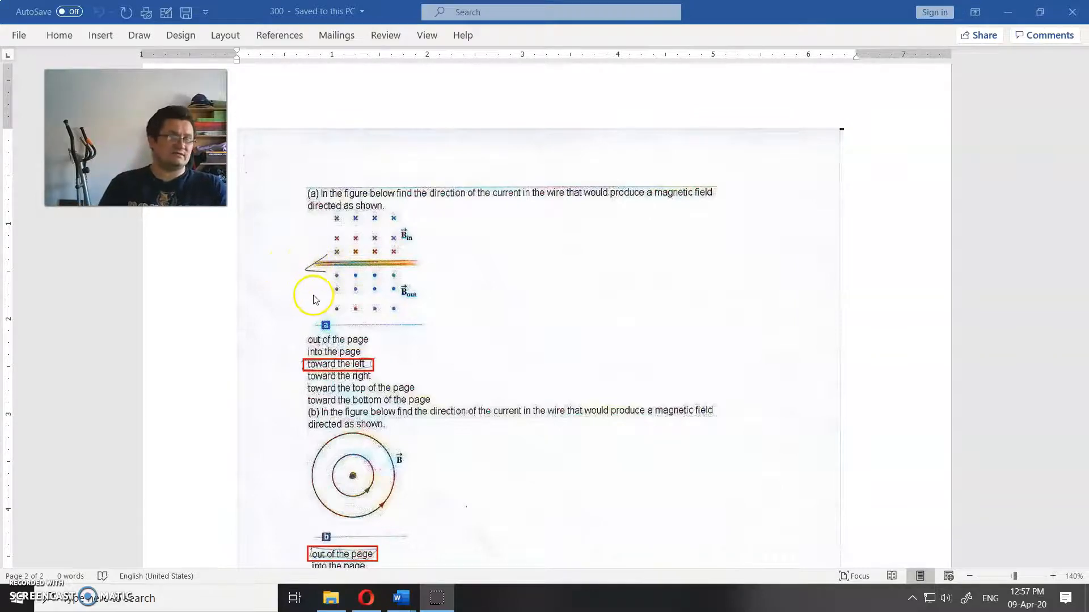
{"action": "mouse_move", "coordinate": [335, 287]}
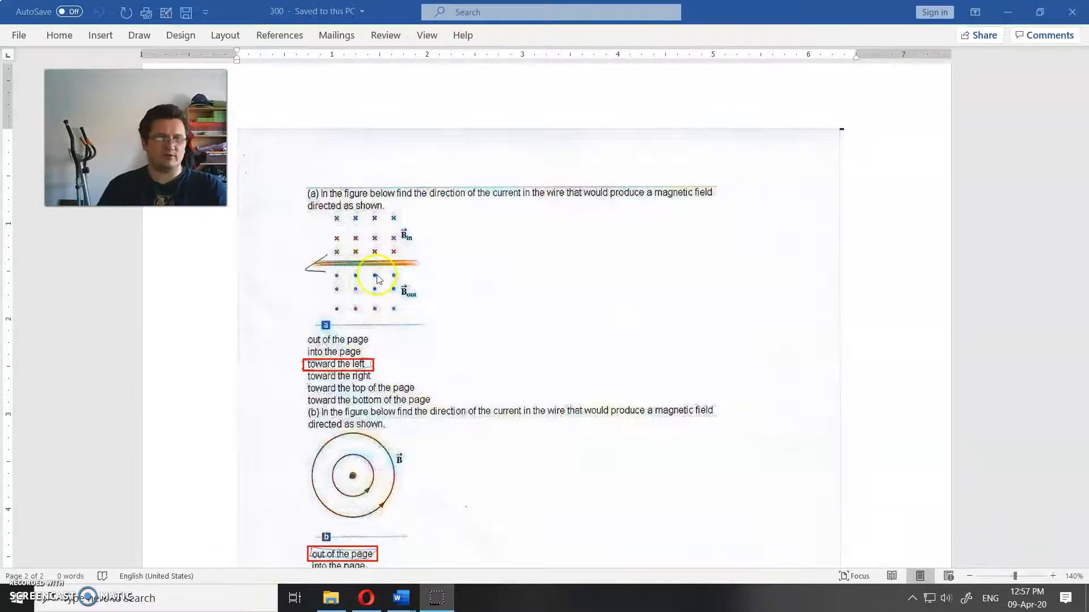
{"action": "mouse_move", "coordinate": [378, 251]}
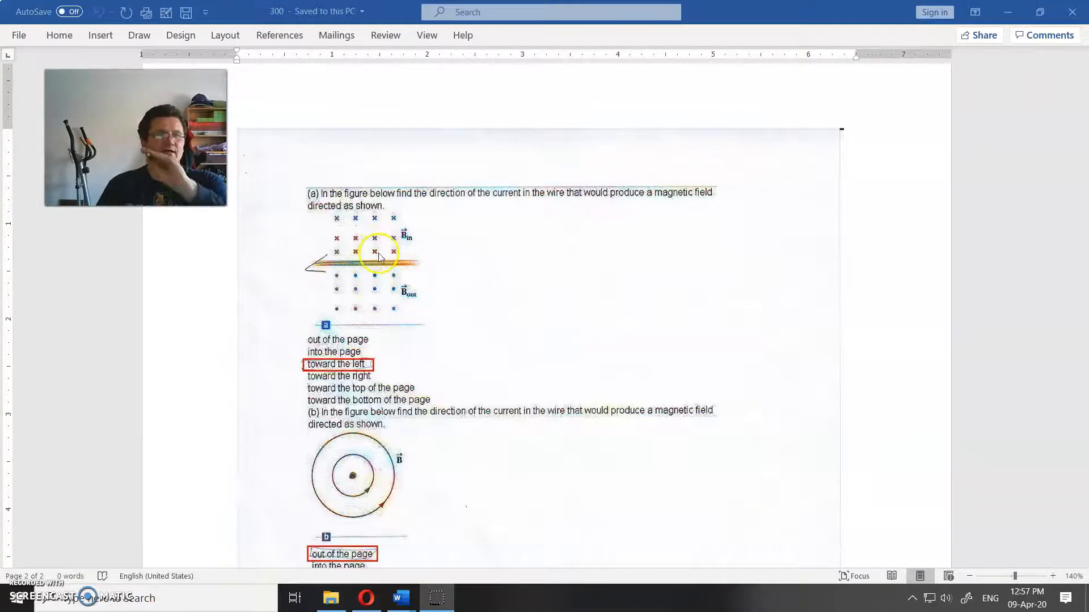
{"action": "mouse_move", "coordinate": [360, 278]}
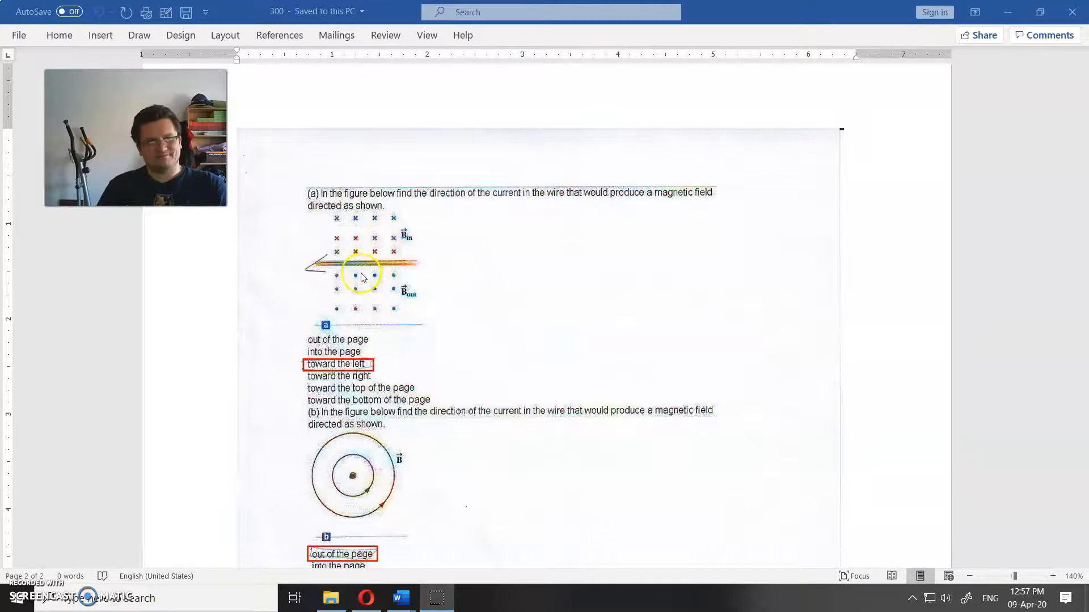
{"action": "scroll", "scroll_direction": "down", "scroll_amount": 3}
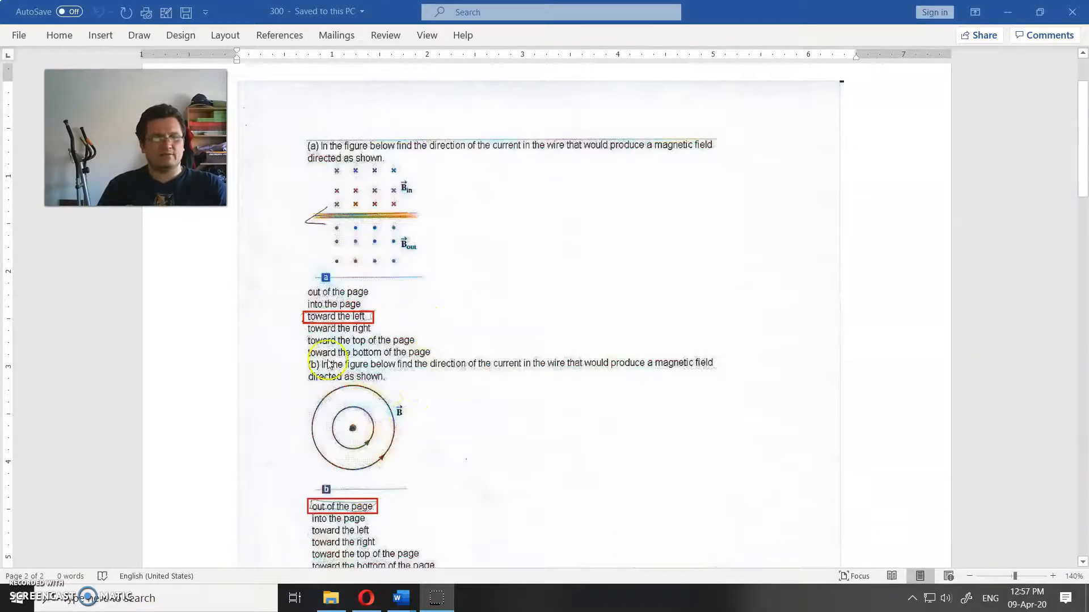
{"action": "mouse_move", "coordinate": [319, 399]}
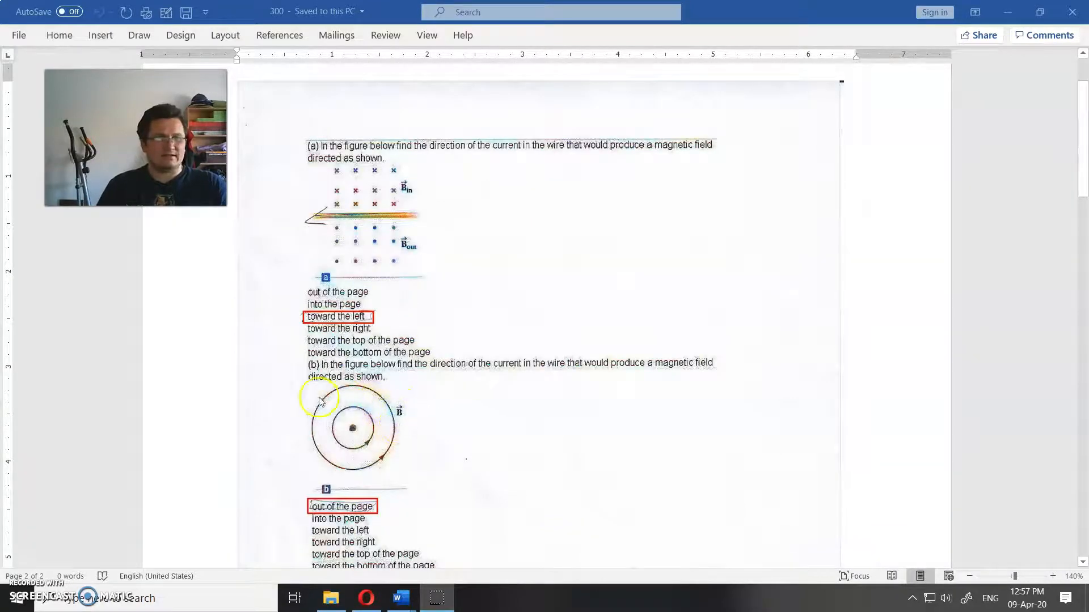
{"action": "mouse_move", "coordinate": [347, 435]}
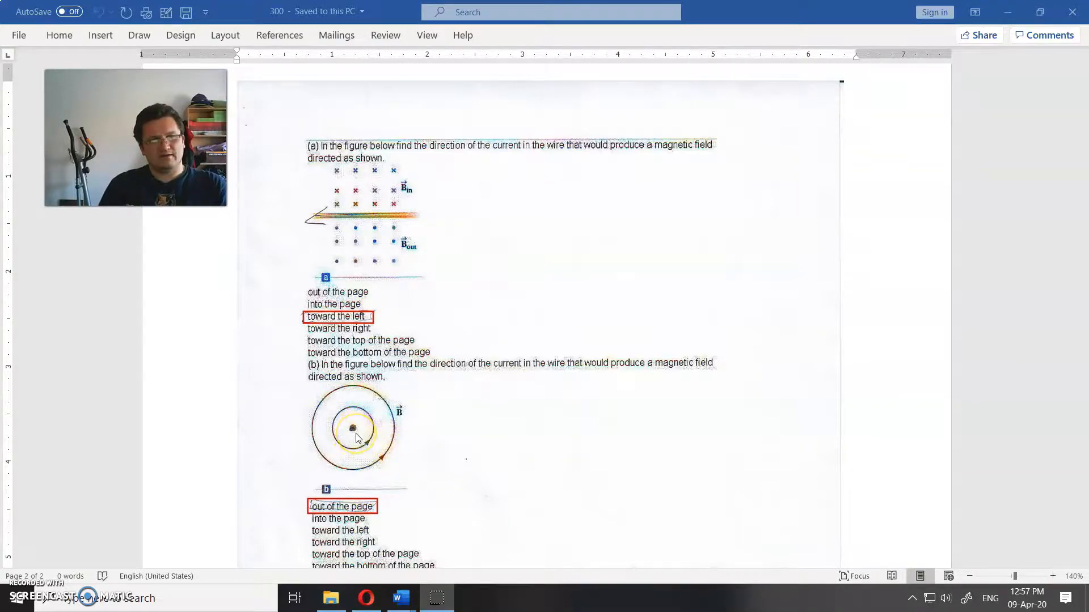
{"action": "mouse_move", "coordinate": [443, 461]}
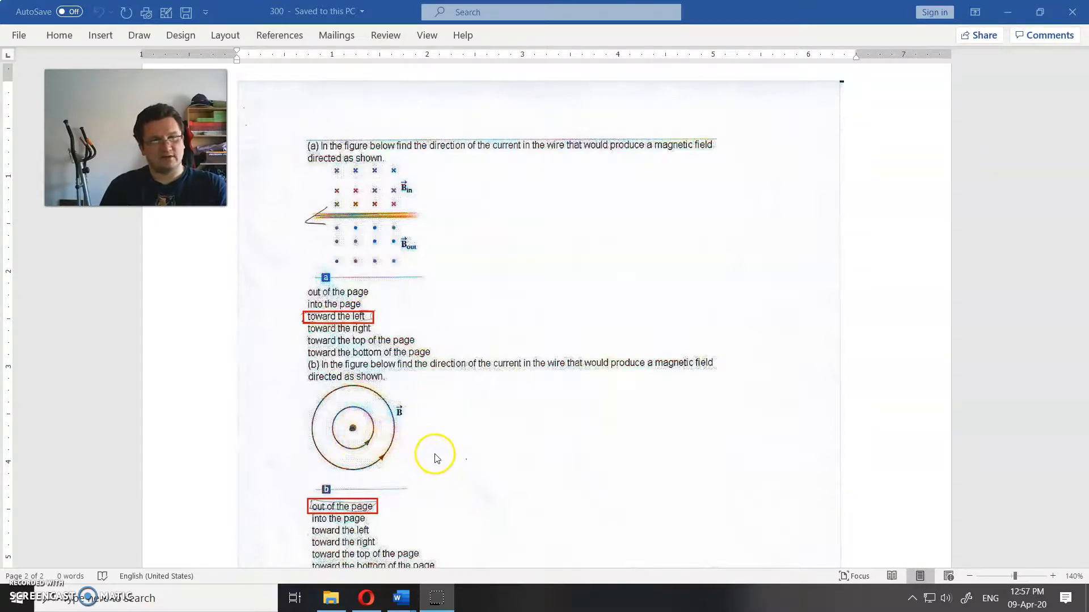
{"action": "mouse_move", "coordinate": [440, 465]}
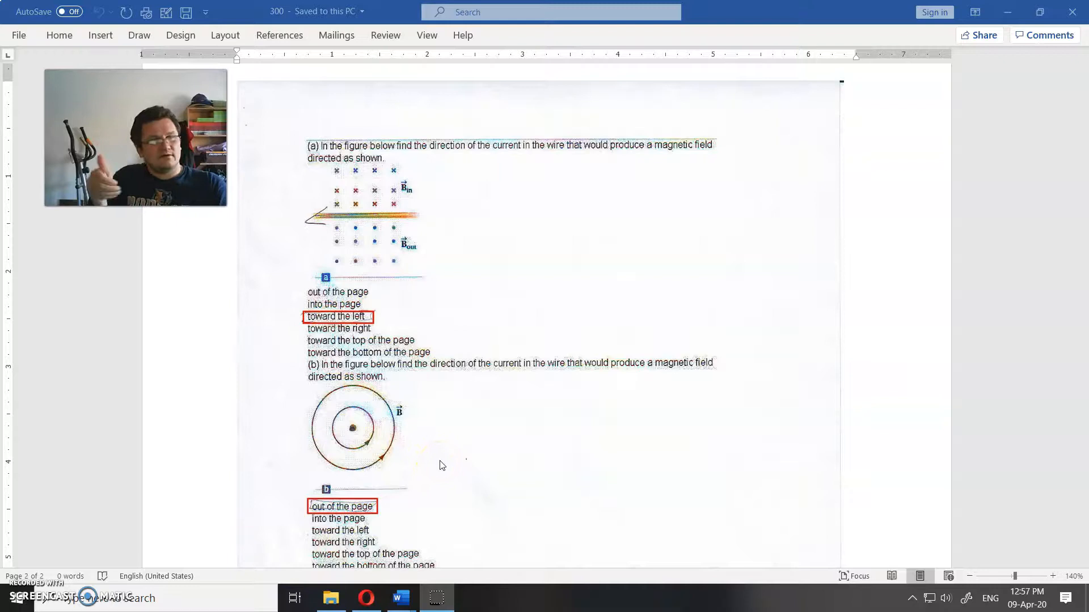
{"action": "scroll", "scroll_direction": "down", "scroll_amount": 3}
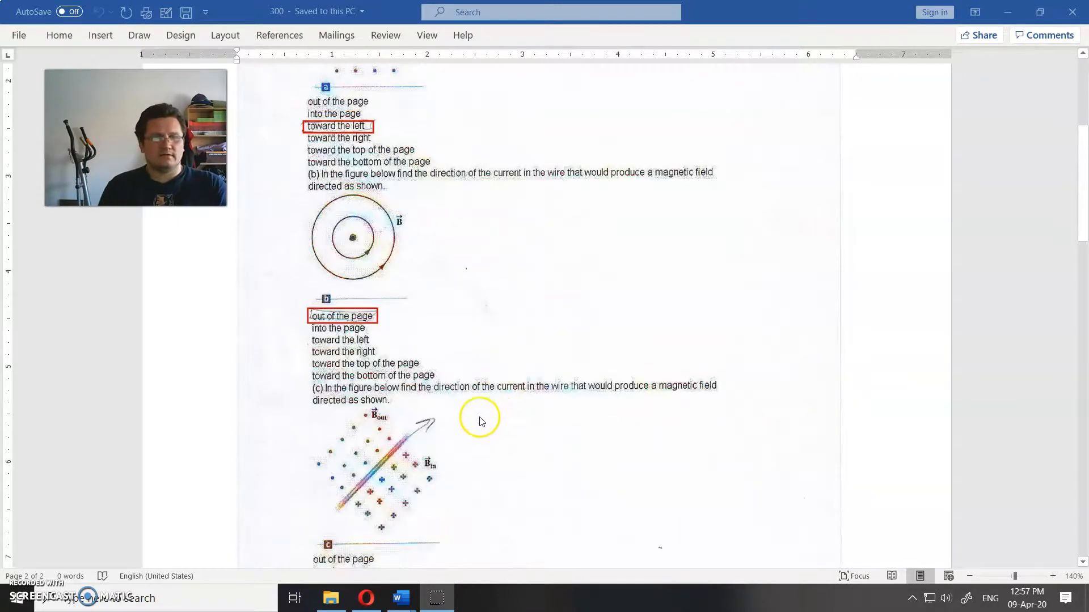
{"action": "mouse_move", "coordinate": [403, 367]}
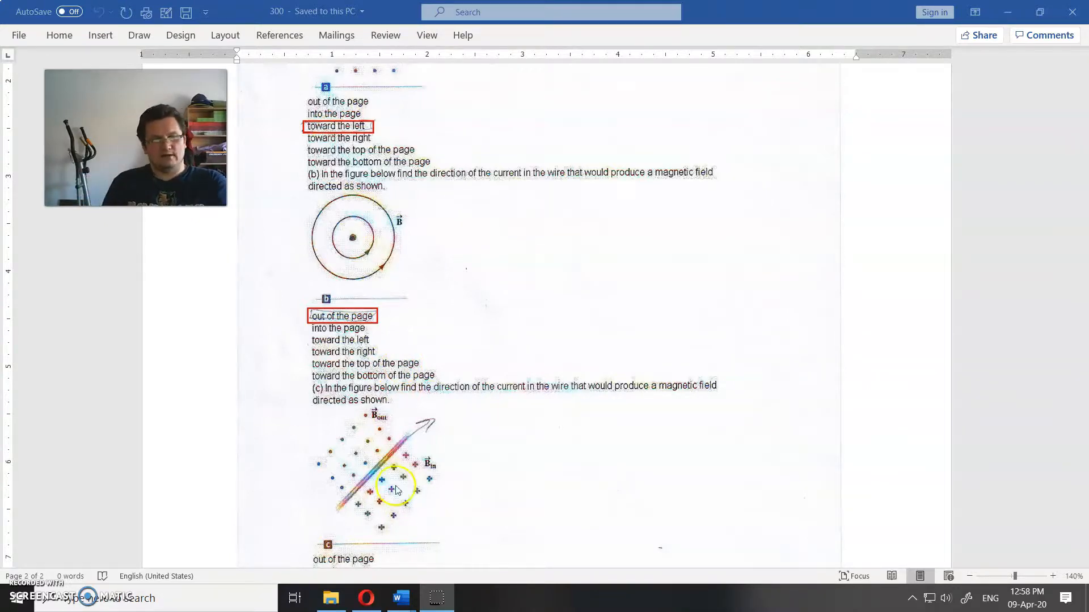
{"action": "mouse_move", "coordinate": [360, 445]}
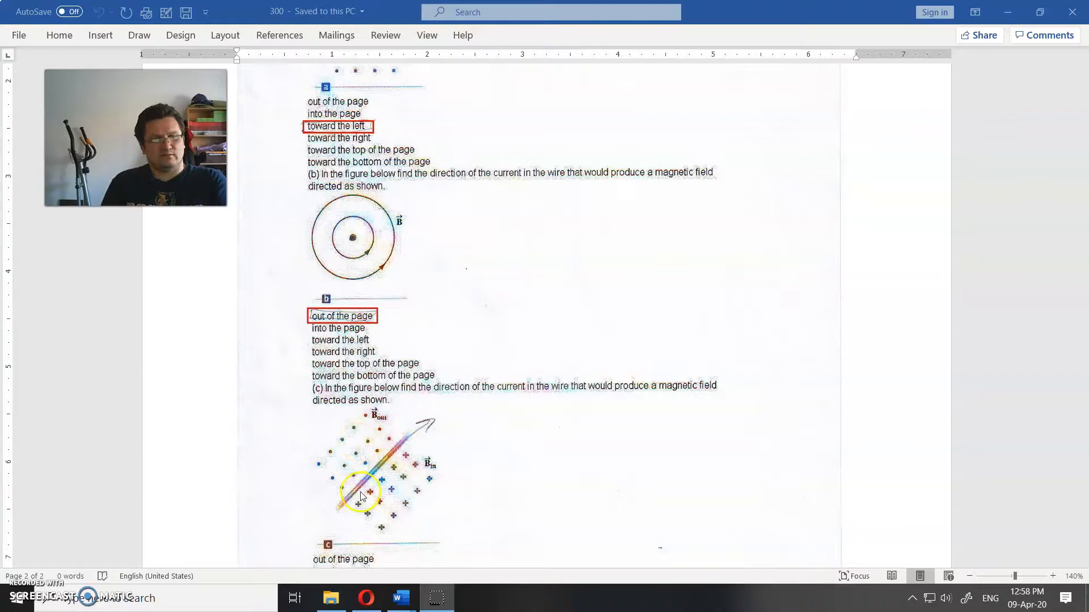
{"action": "mouse_move", "coordinate": [403, 486]}
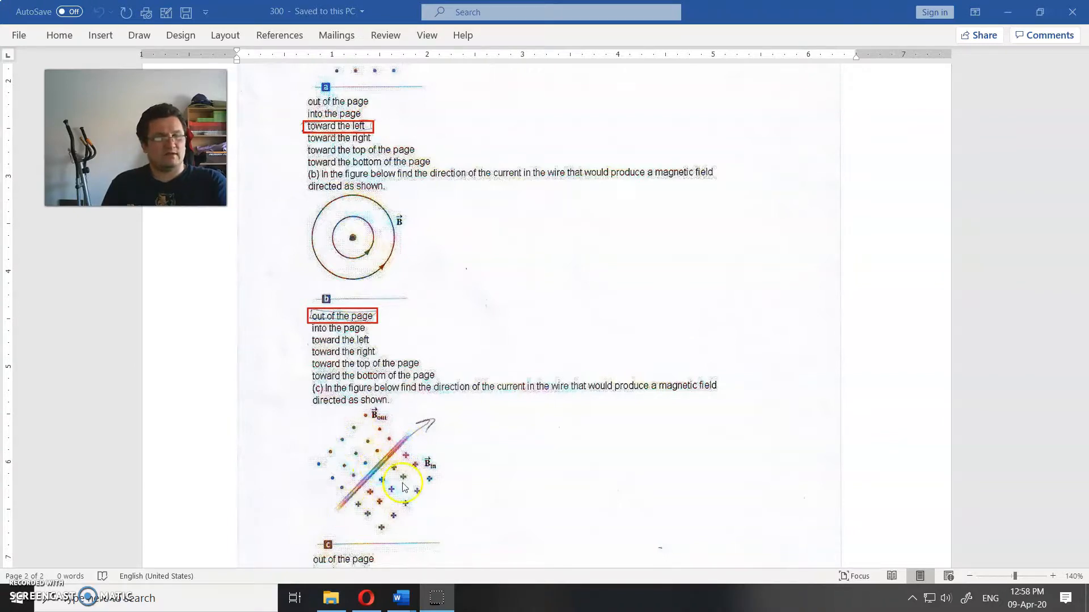
{"action": "scroll", "scroll_direction": "down", "scroll_amount": 3}
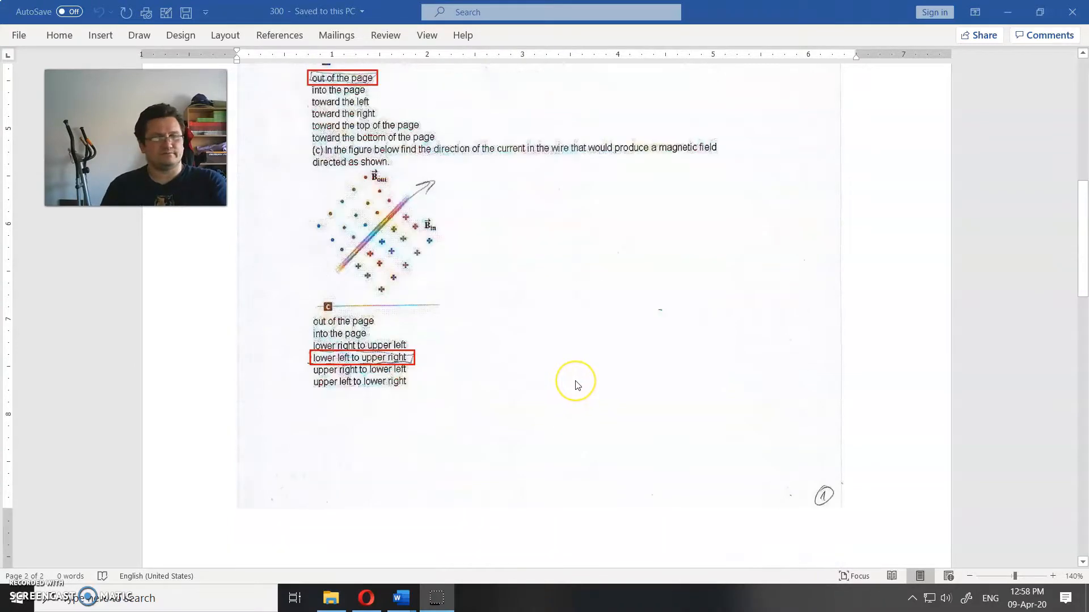
{"action": "scroll", "scroll_direction": "down", "scroll_amount": 3}
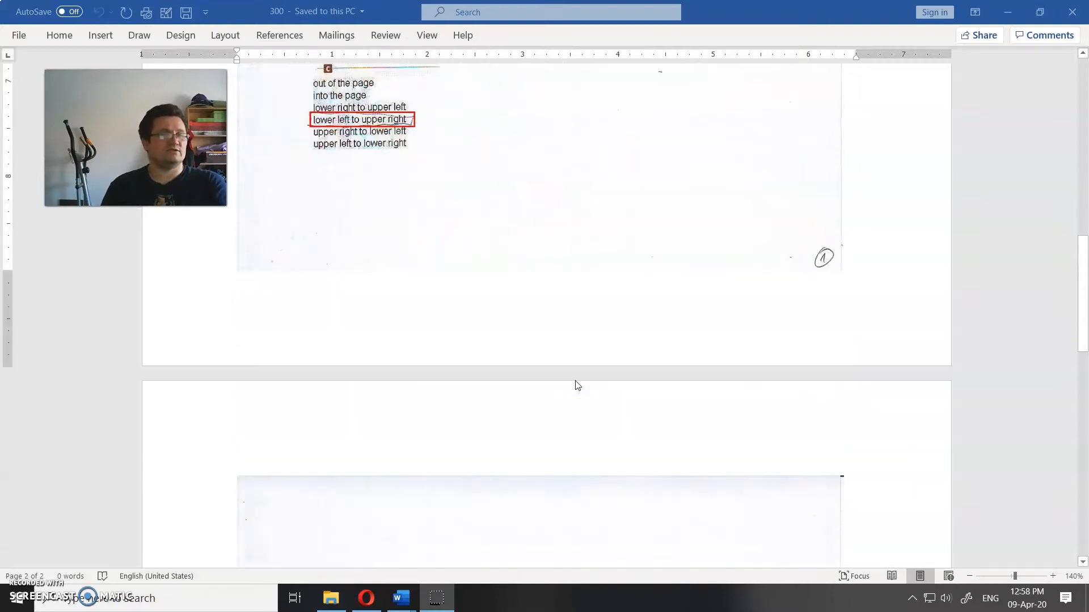
{"action": "scroll", "scroll_direction": "up", "scroll_amount": 3}
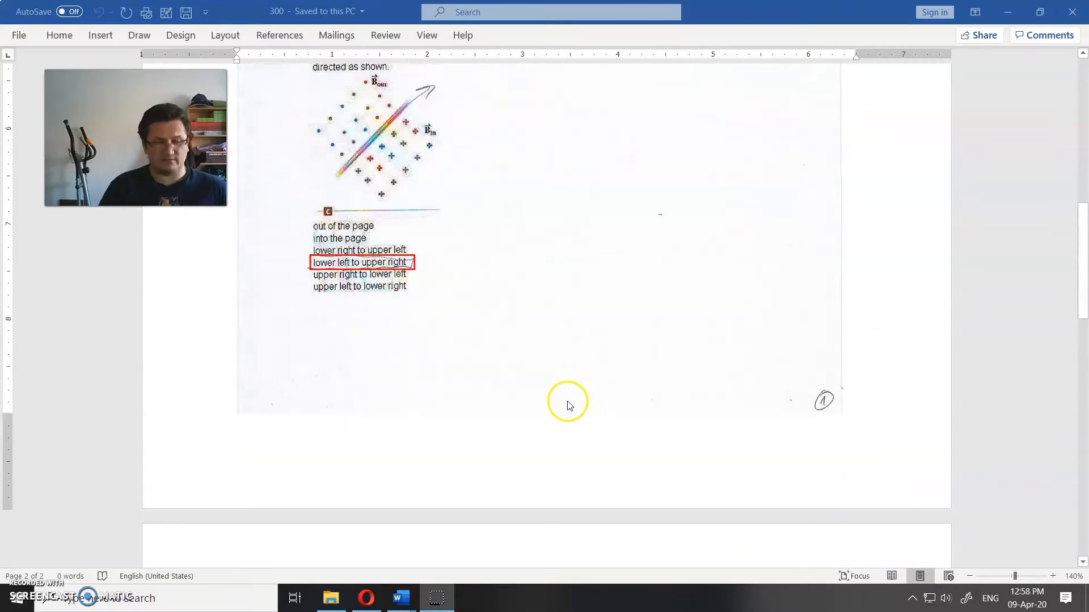
{"action": "mouse_move", "coordinate": [576, 392]}
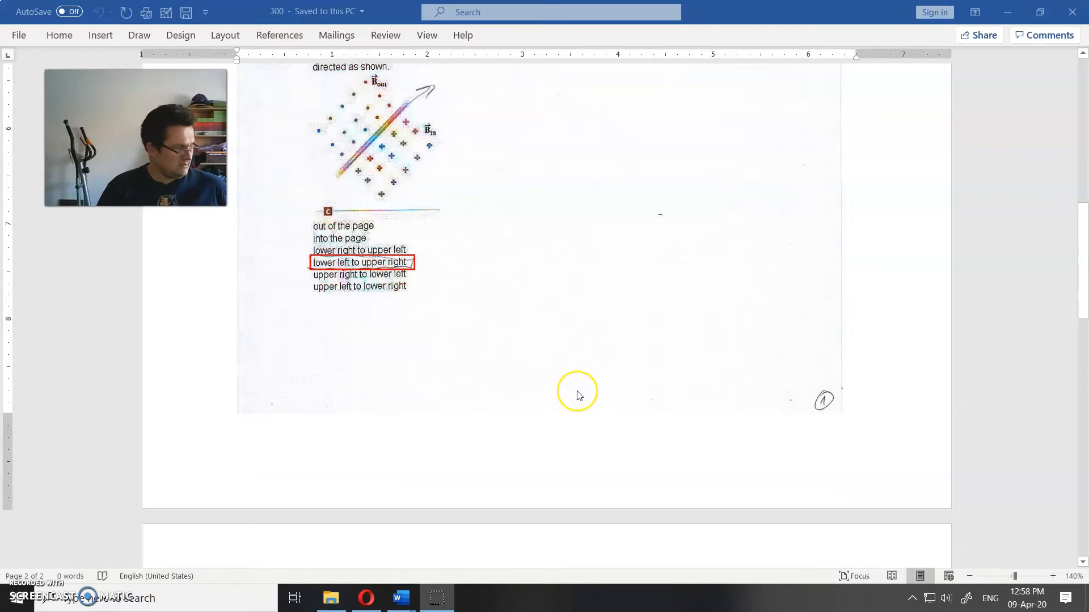
{"action": "mouse_move", "coordinate": [577, 391]}
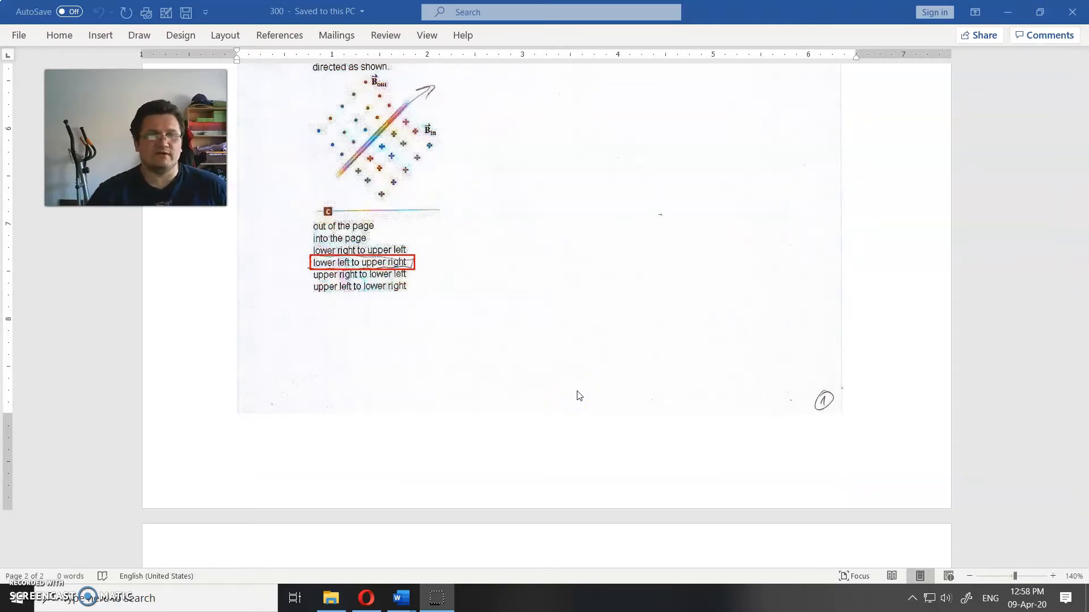
{"action": "scroll", "scroll_direction": "down", "scroll_amount": 3}
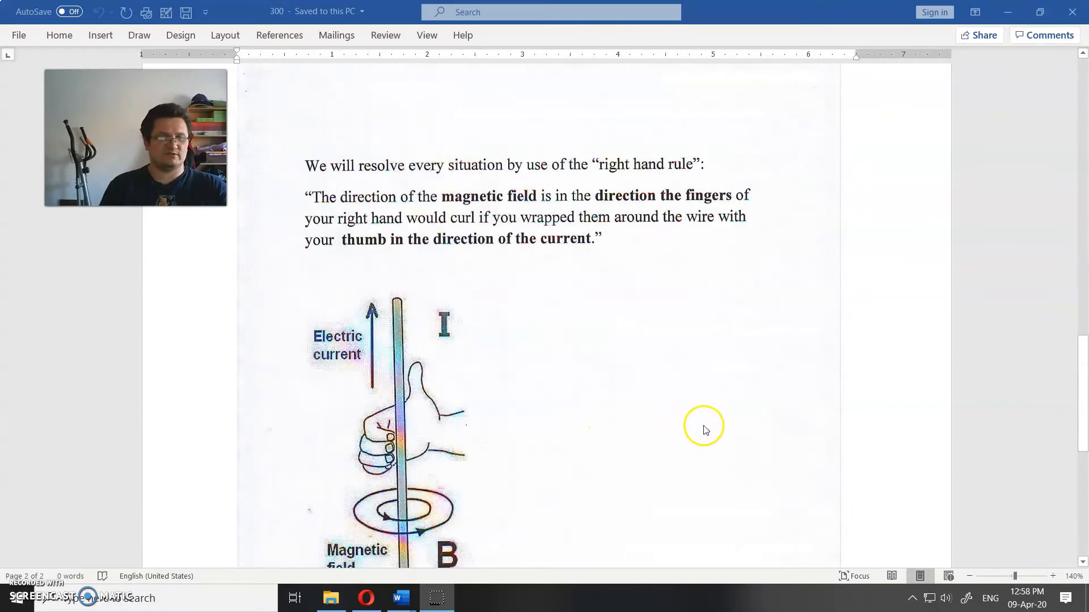
{"action": "mouse_move", "coordinate": [35, 580]}
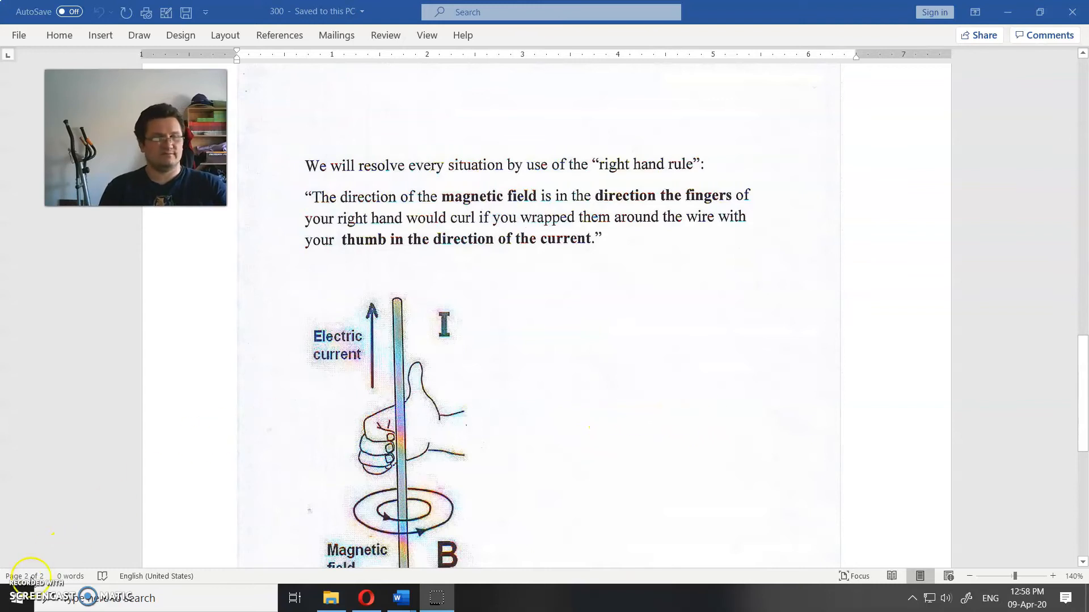